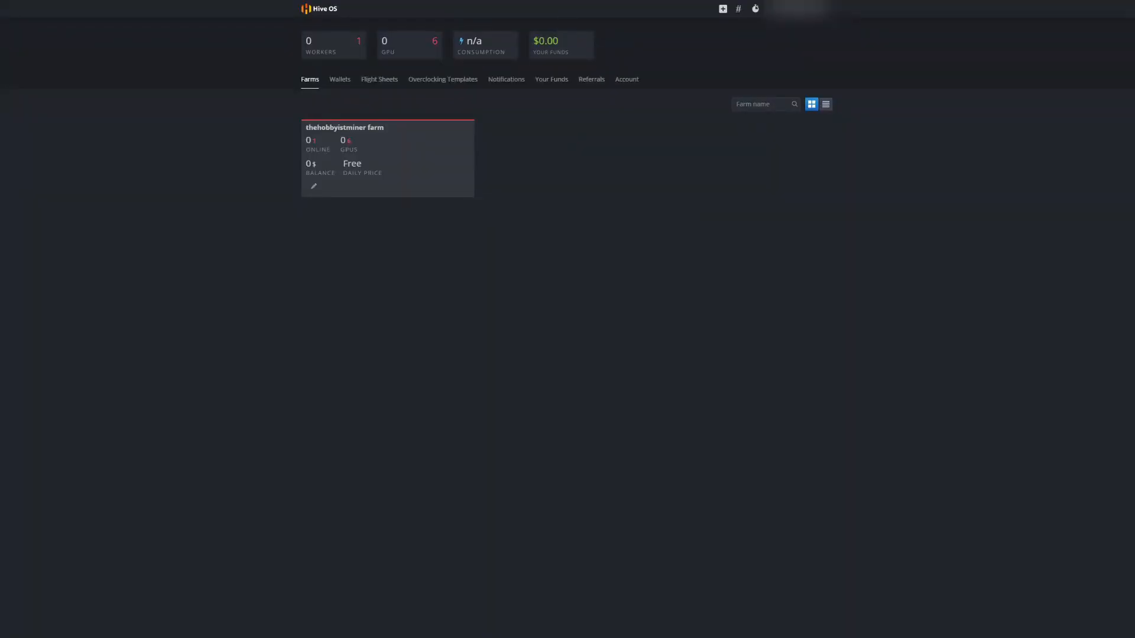
mouse_move(735, 262)
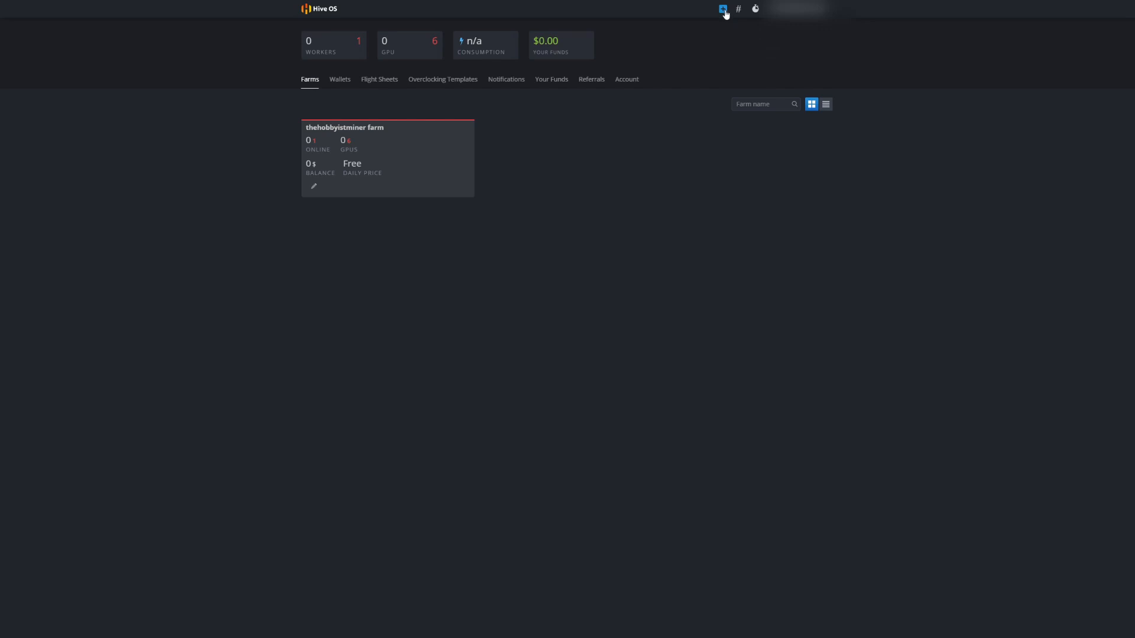
- Open the Create New Farm form from the Farms page
left_click(721, 9)
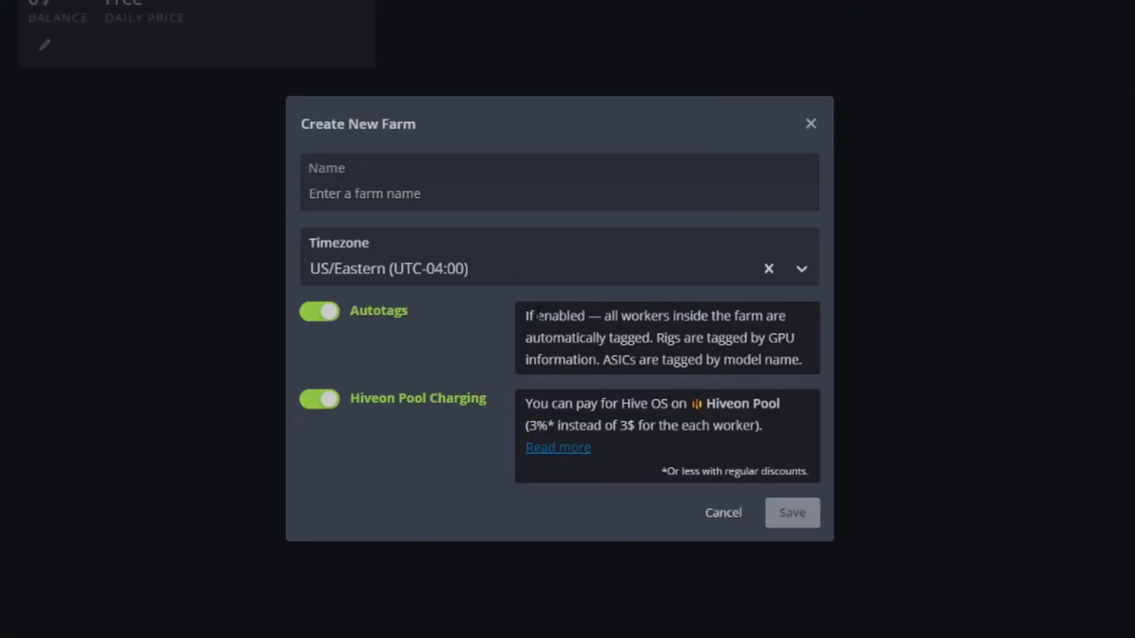
left_click(557, 193)
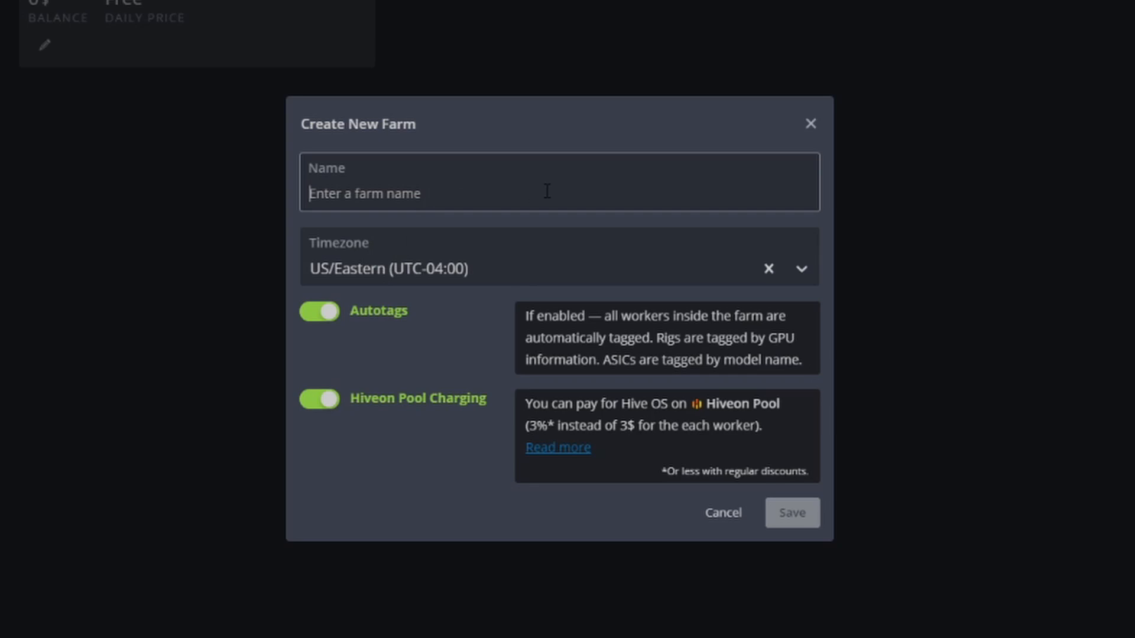
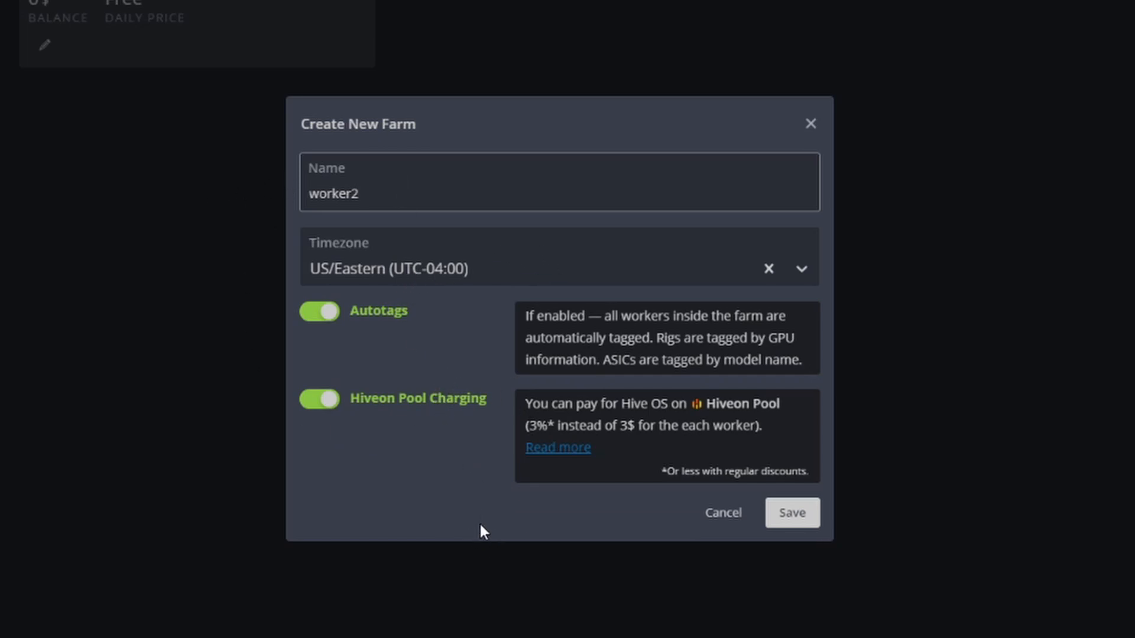
left_click(790, 513)
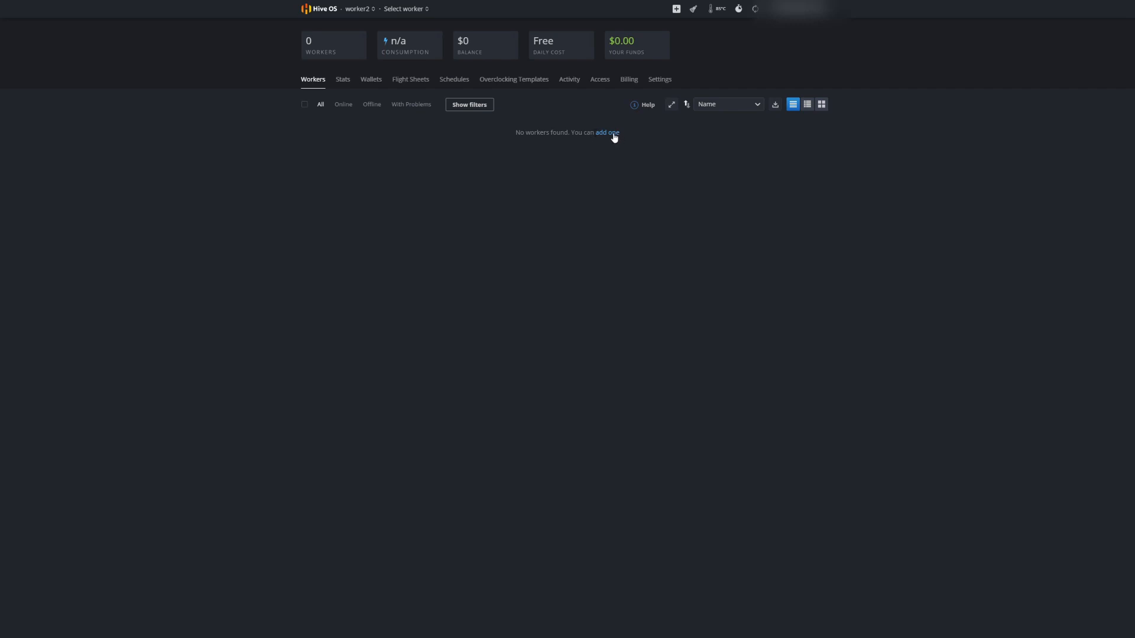
left_click(606, 132)
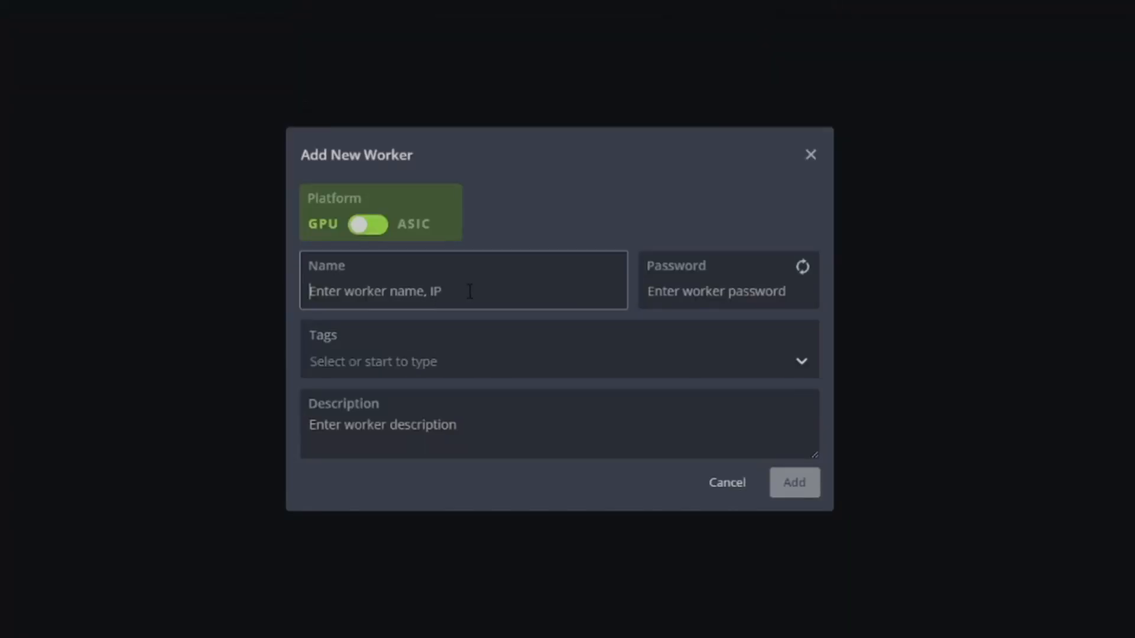
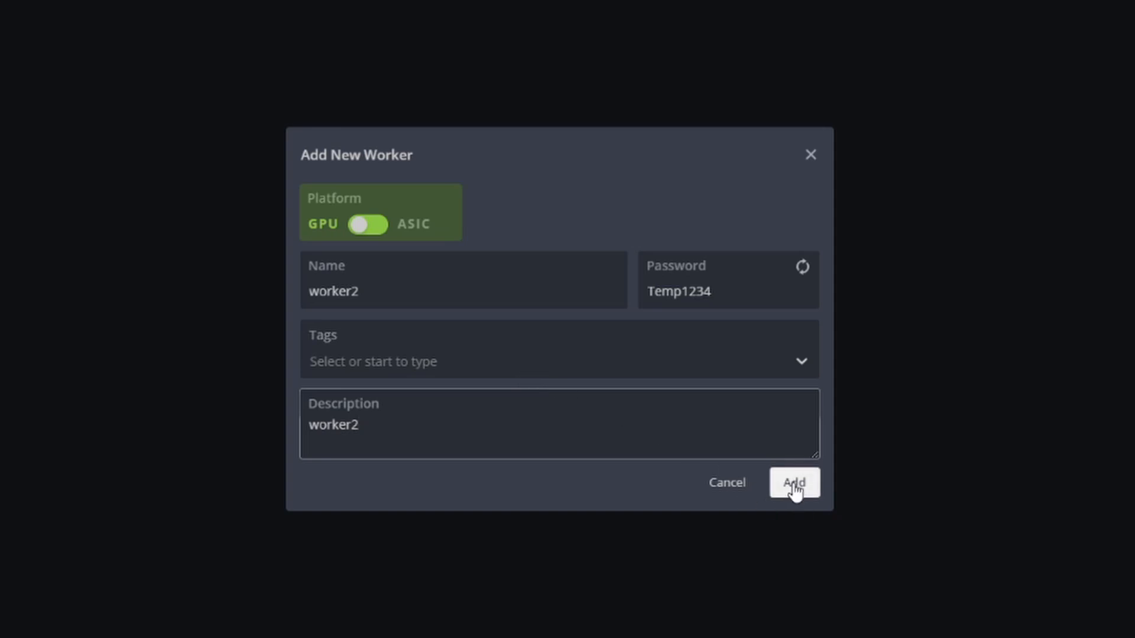
left_click(793, 483)
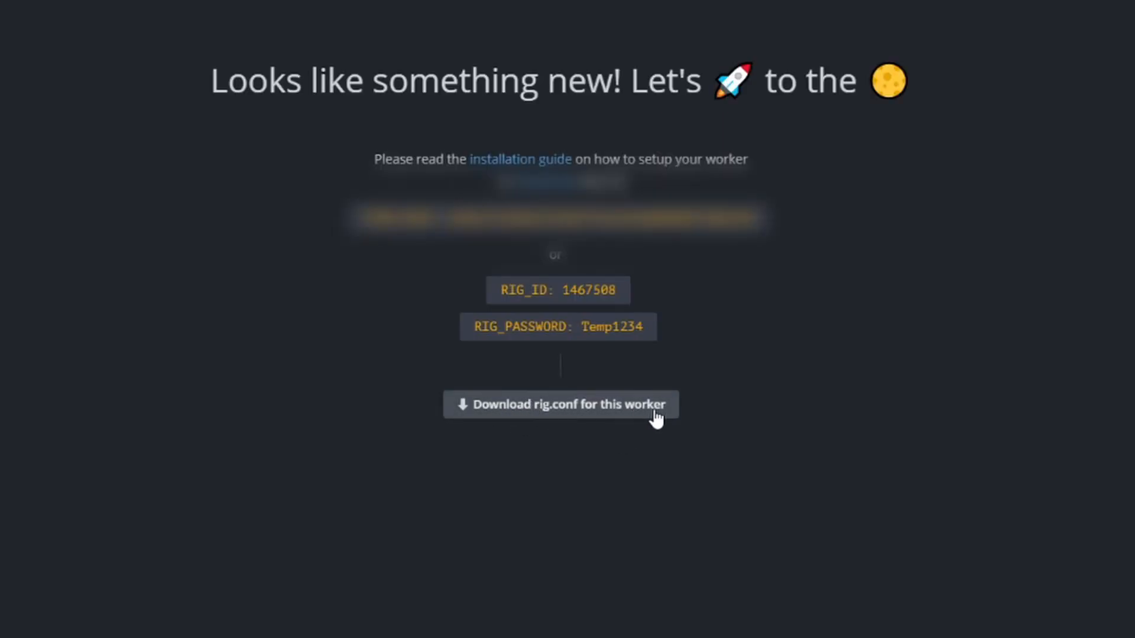
mouse_move(513, 348)
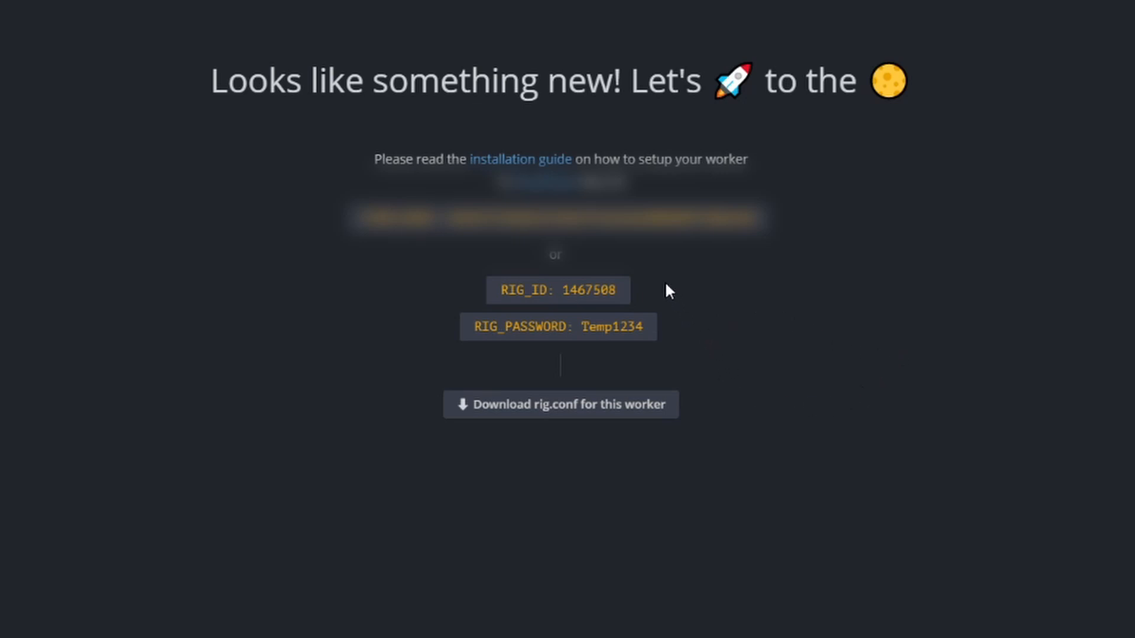
mouse_move(638, 296)
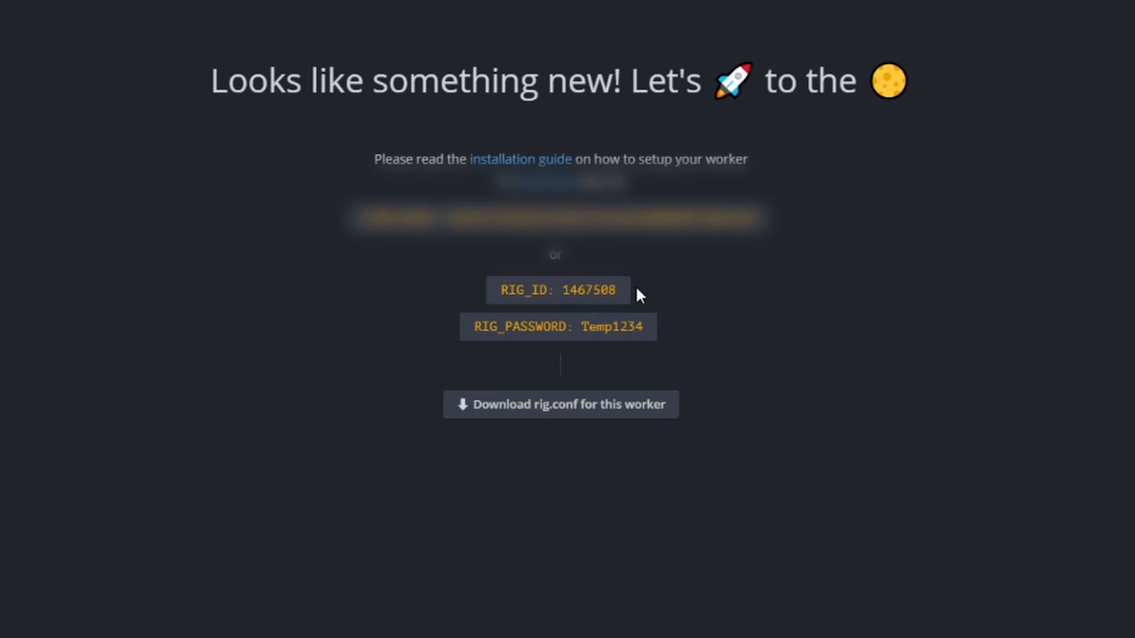
mouse_move(725, 298)
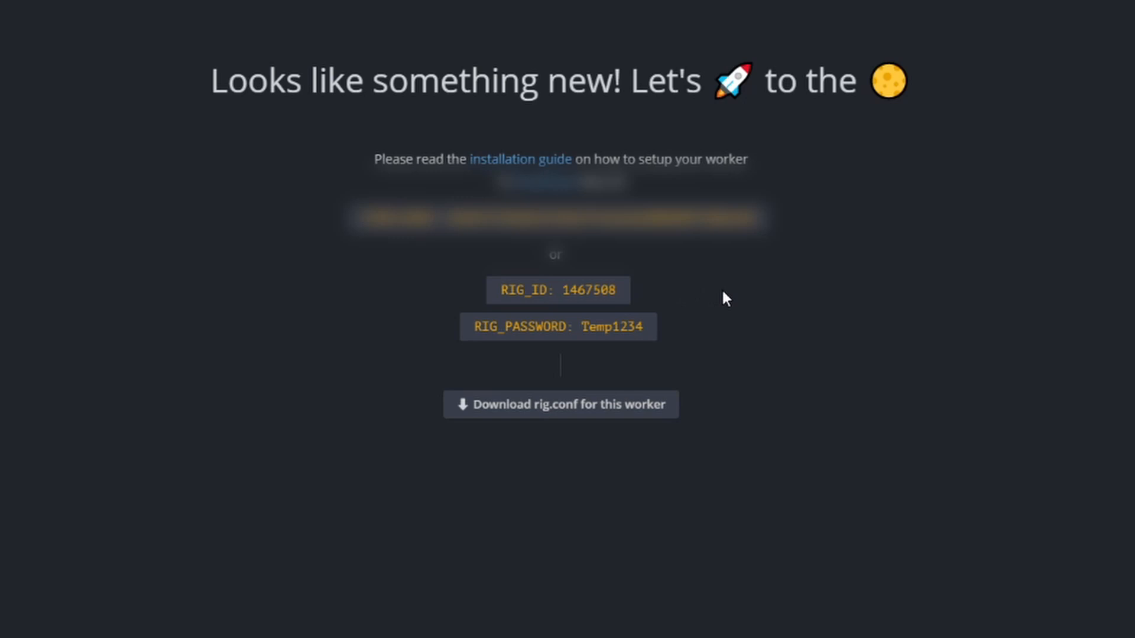
mouse_move(734, 352)
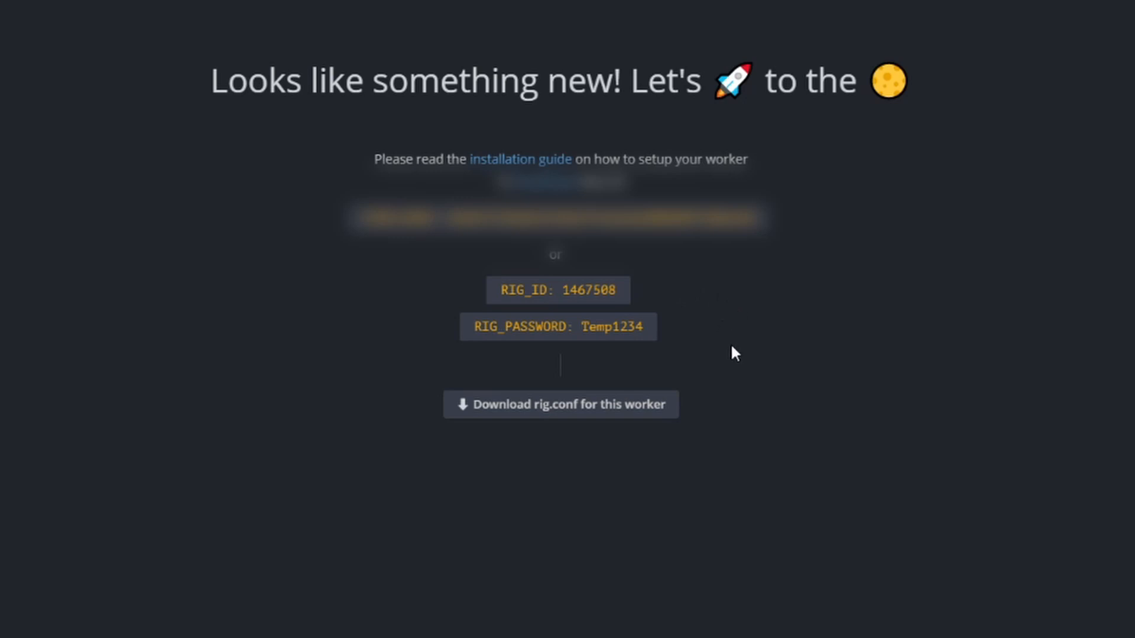